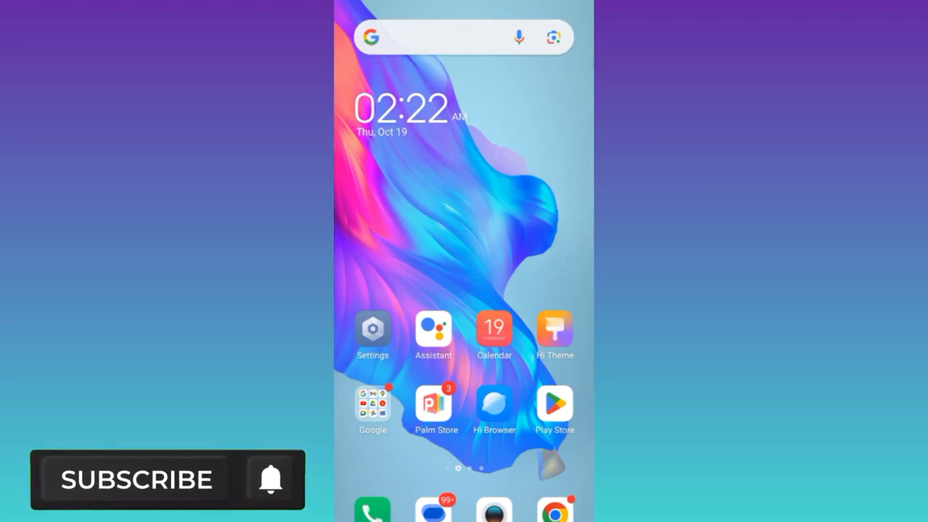
Step: Reach YouTube's App info page via its shortcut menu in the Google folder
click(270, 478)
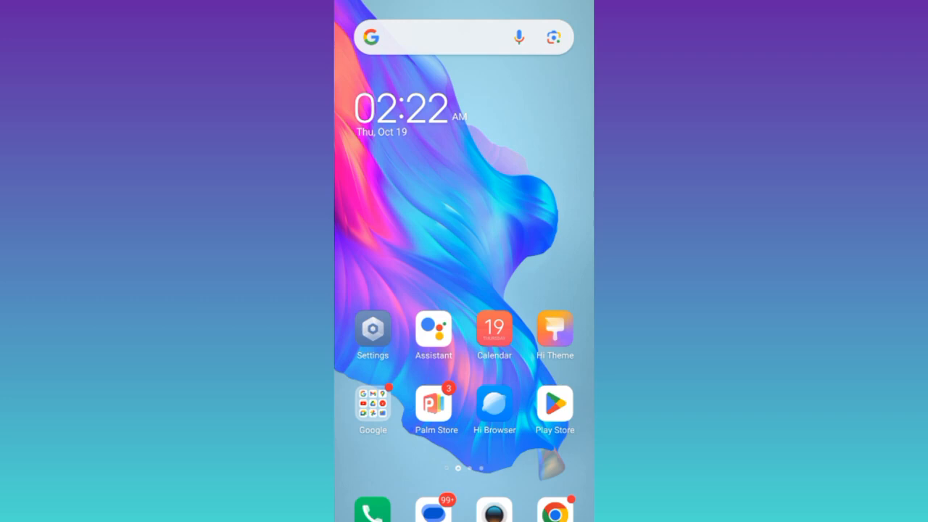
click(372, 404)
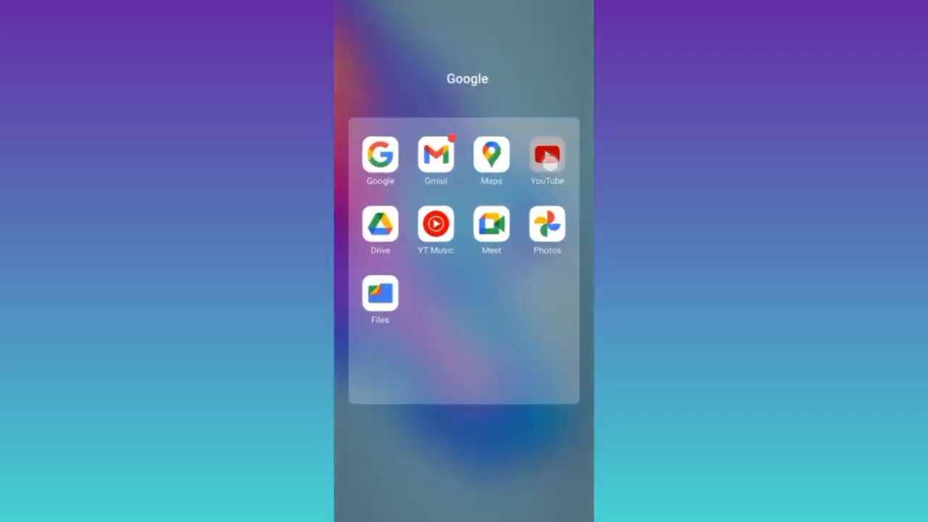
click(546, 158)
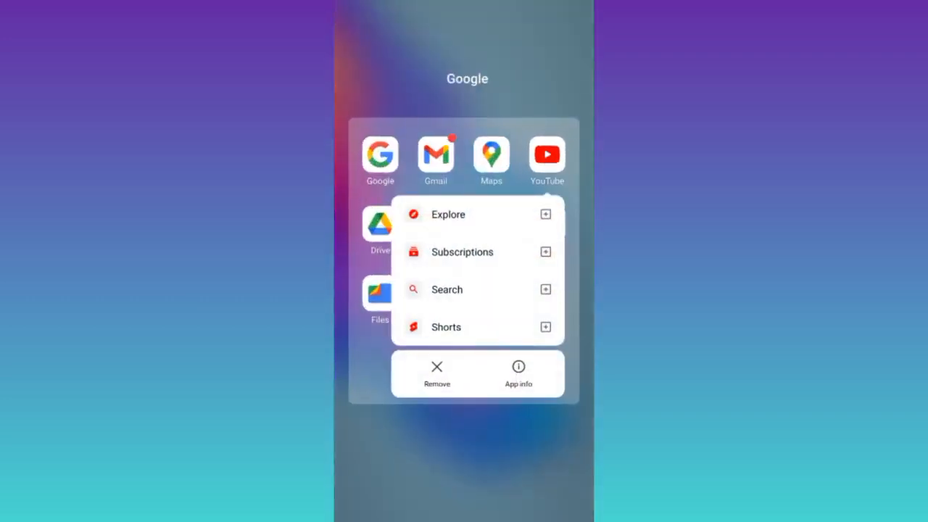
click(518, 370)
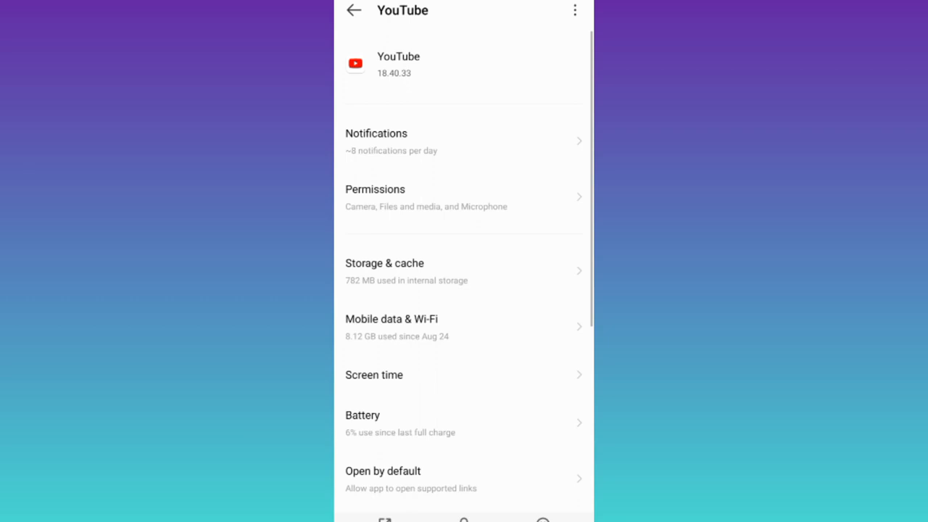
Step: Switch off Allow notifications for YouTube and go back to the Google folder
click(377, 142)
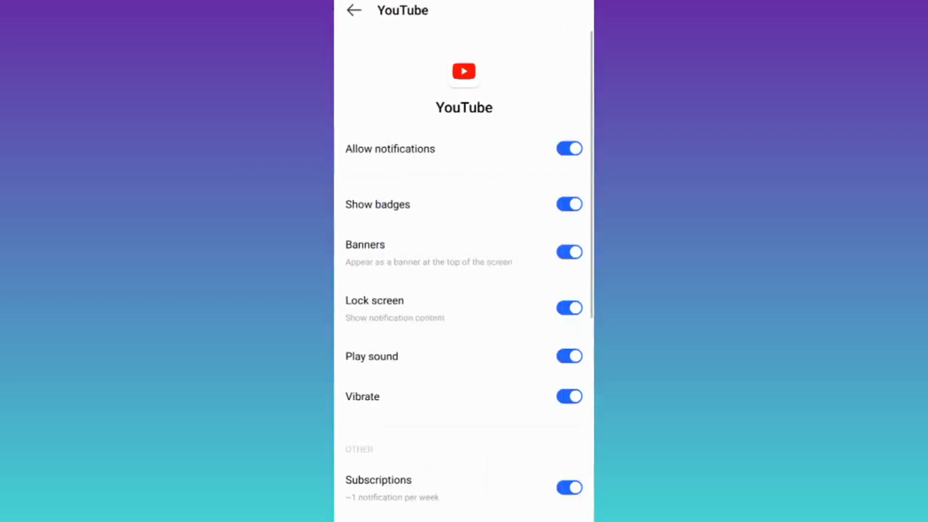
click(568, 148)
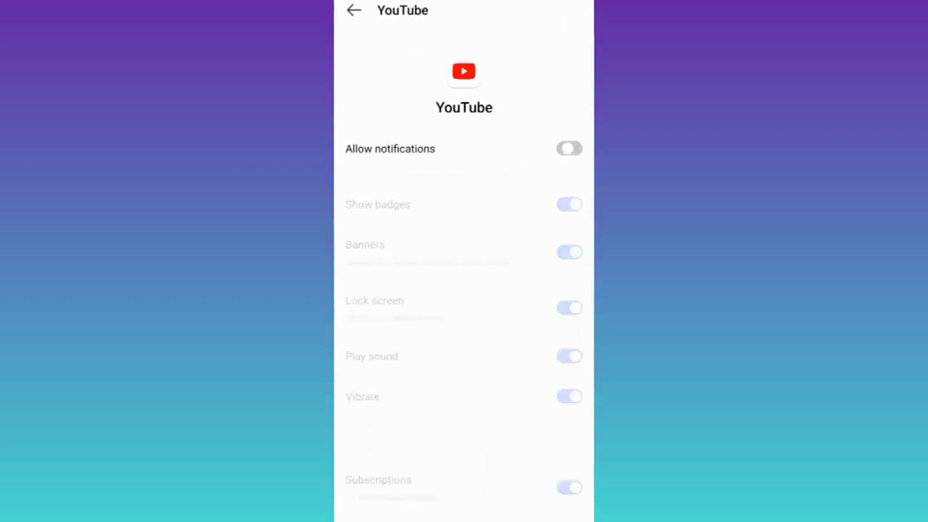
click(569, 147)
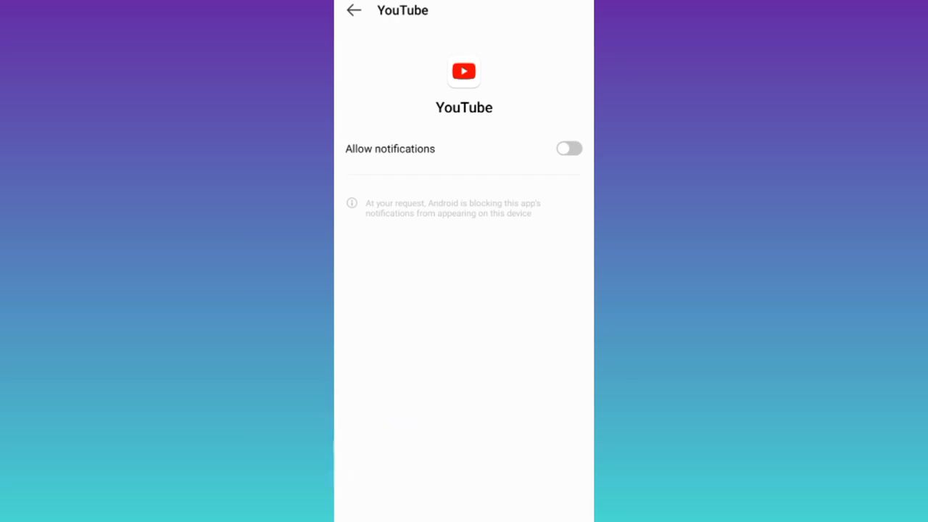
click(354, 10)
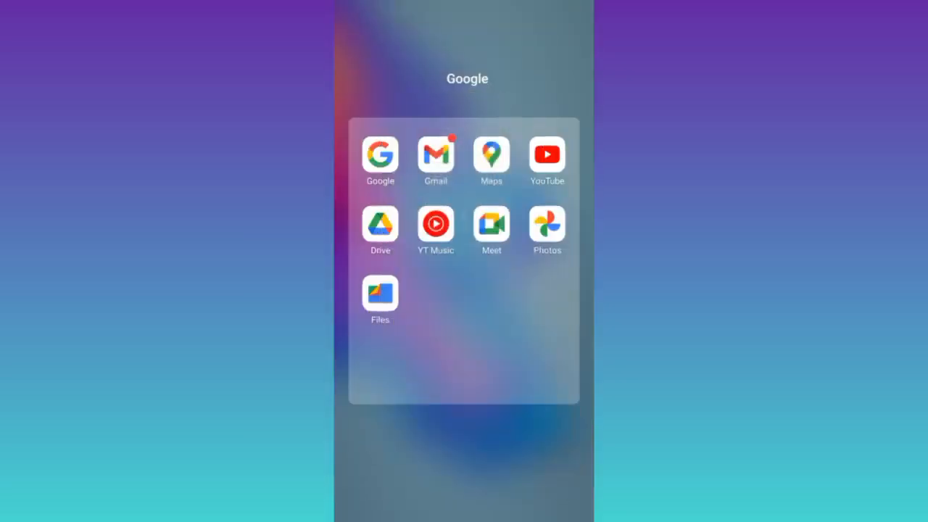